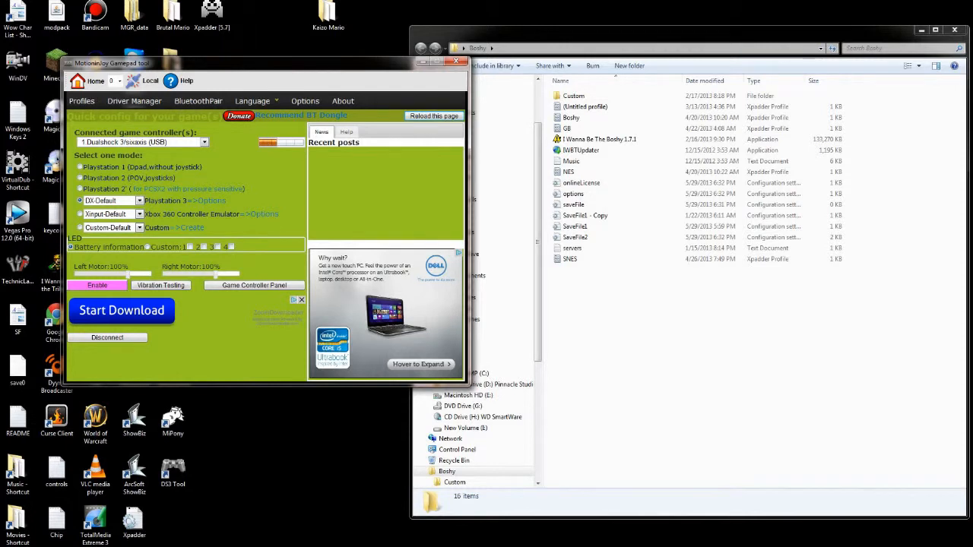
Step: Load the MotioninJoy driver for the DualShock 3 from the Driver Manager
{"action": "left_click", "coordinate": [134, 101]}
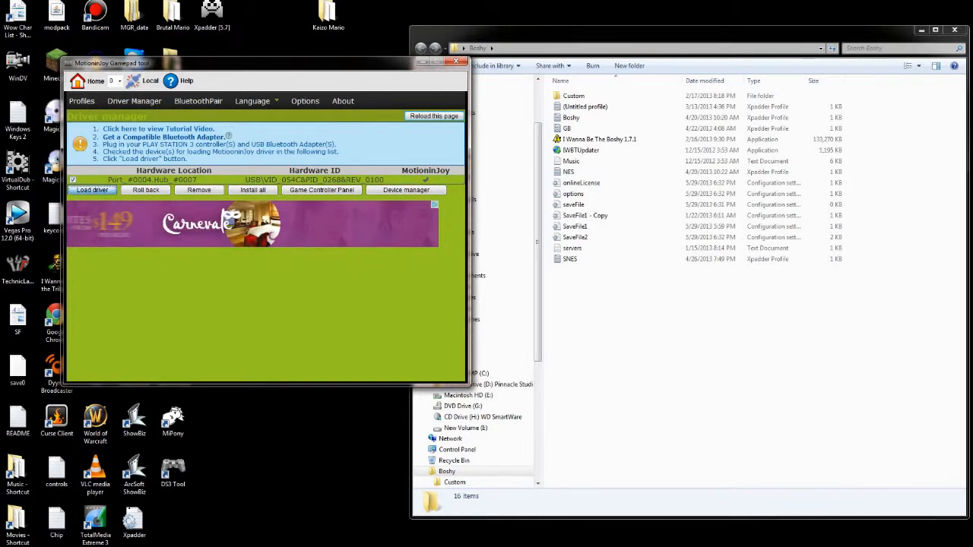
{"action": "left_click", "coordinate": [92, 189]}
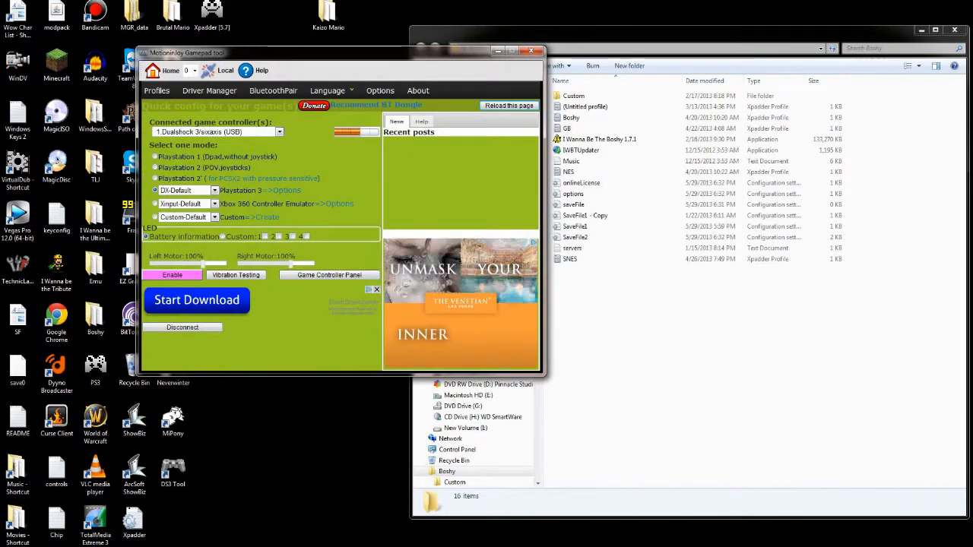
Step: Show the DX-Default PlayStation 3 button mapping, then open Windows Game Controllers
{"action": "left_click", "coordinate": [156, 91]}
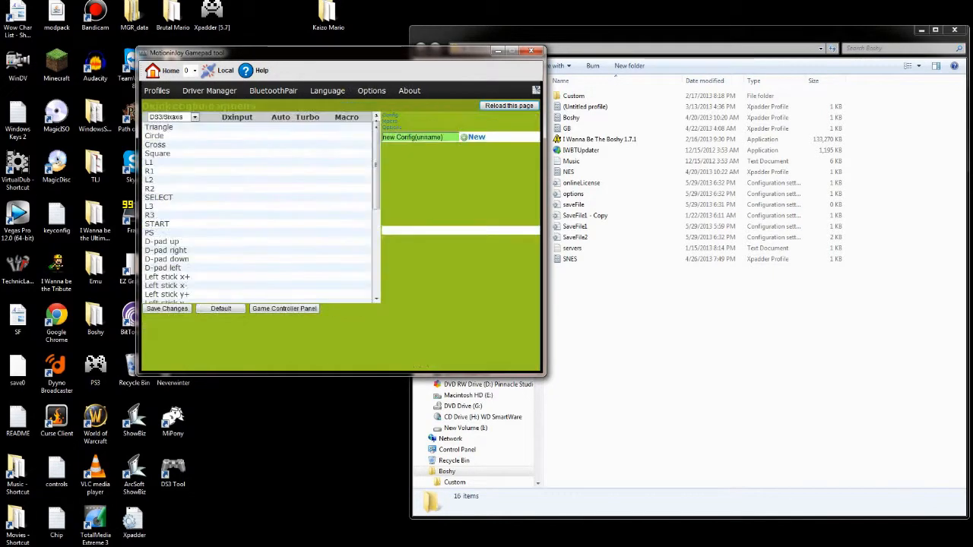
{"action": "left_click", "coordinate": [11, 540]}
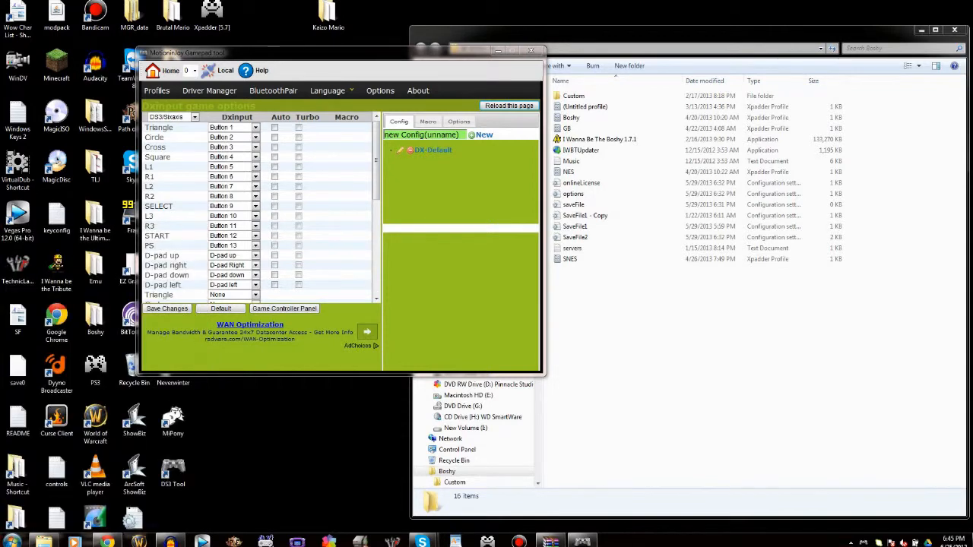
{"action": "left_click", "coordinate": [284, 308]}
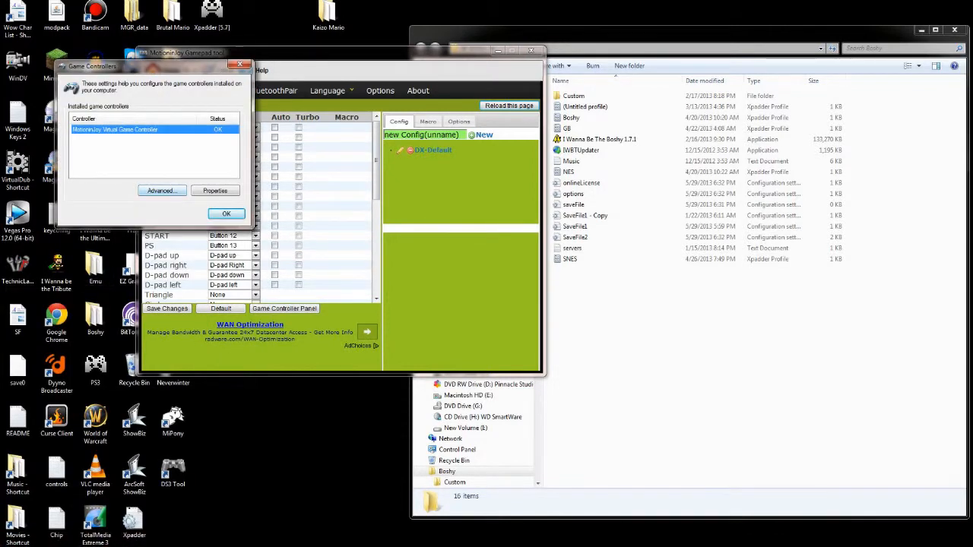
Step: Set MotioninJoy Virtual Game Controller as preferred device and test its inputs
{"action": "left_click", "coordinate": [160, 190]}
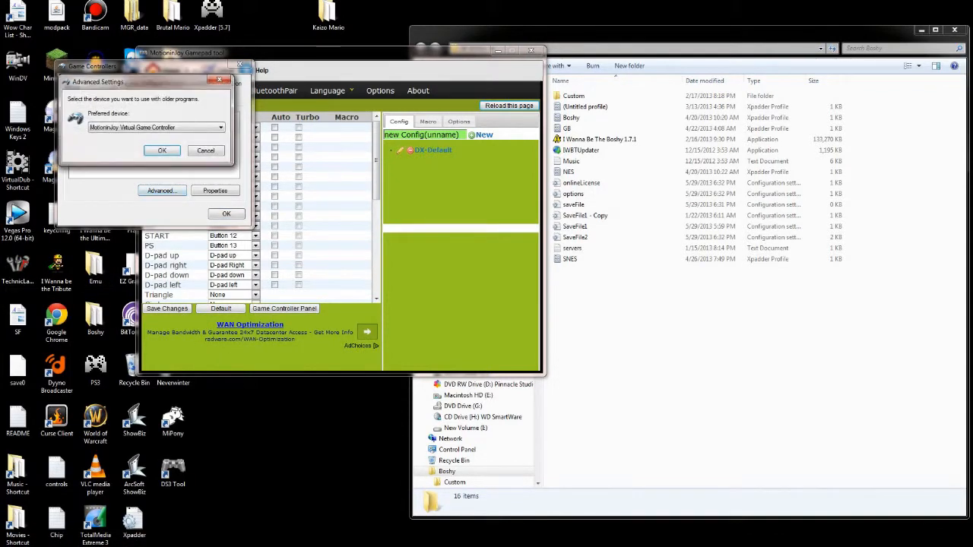
{"action": "left_click", "coordinate": [216, 190]}
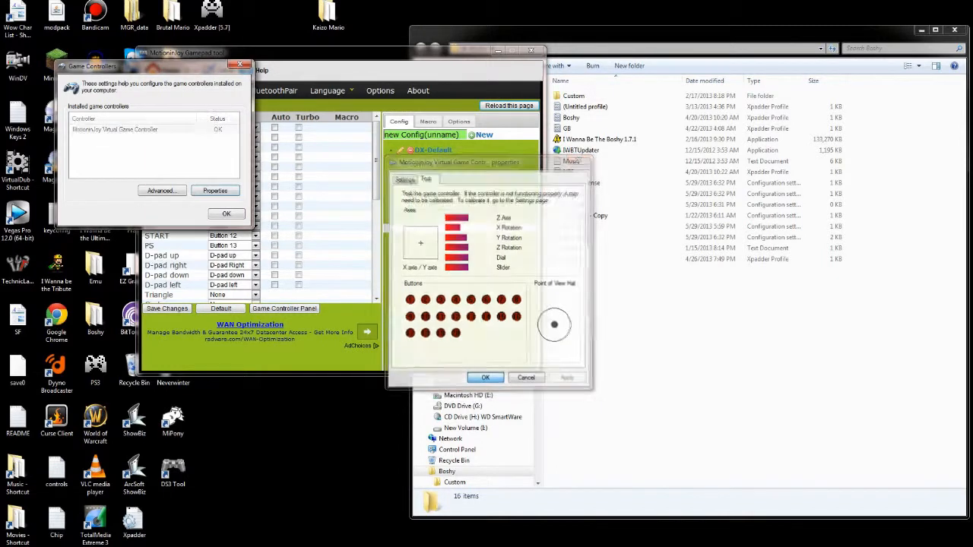
{"action": "left_click", "coordinate": [485, 378]}
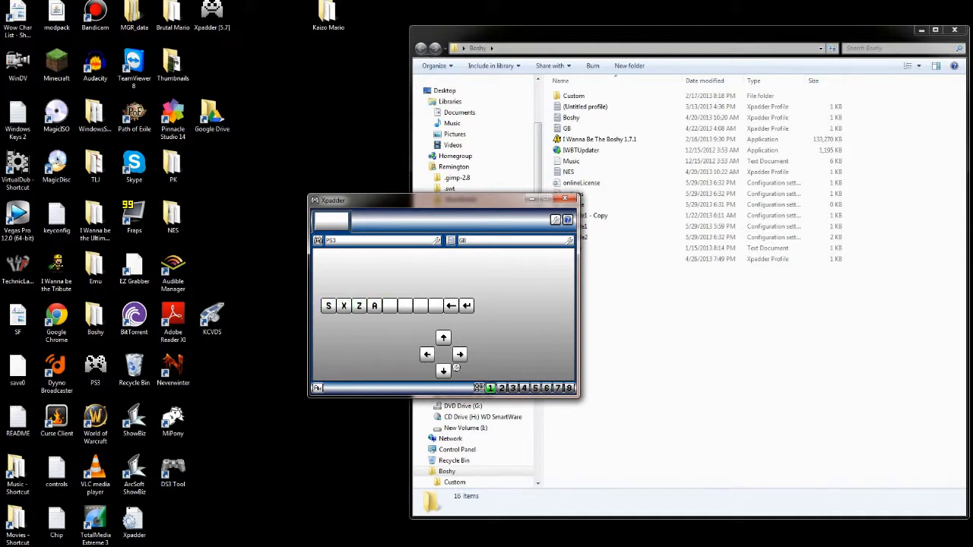
Step: Move the Xpadder layout window top-left and show the GB, Boshy, NES, SNES profiles
{"action": "left_click_drag", "start_coordinate": [445, 199], "coordinate": [319, 118]}
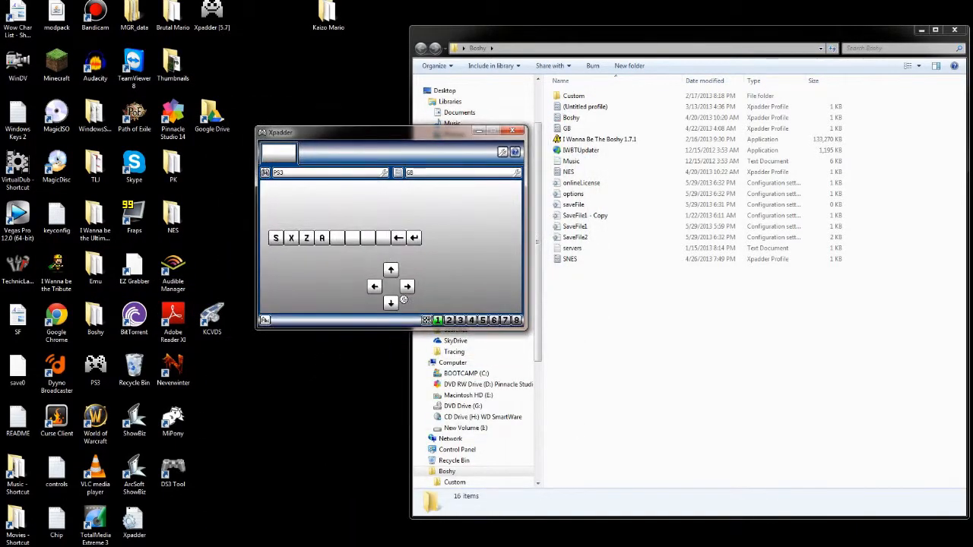
{"action": "left_click_drag", "start_coordinate": [392, 133], "coordinate": [365, 97]}
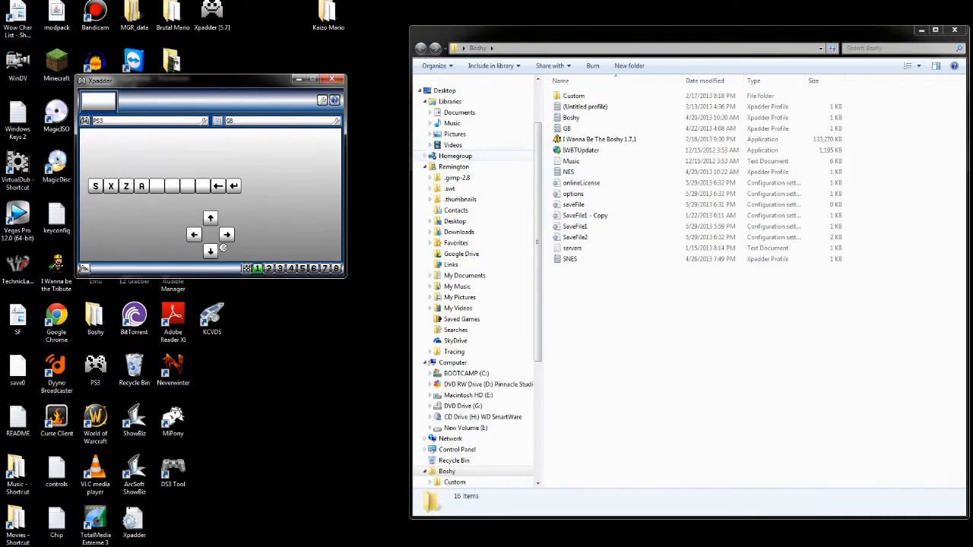
{"action": "left_click", "coordinate": [599, 139]}
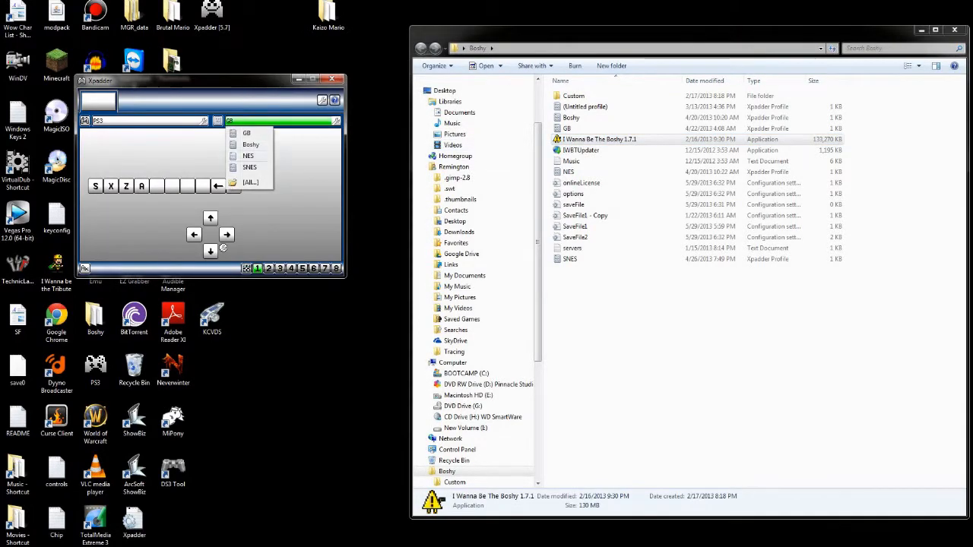
Step: Launch I Wanna Be The Boshy 1.7.1 and focus its window to play
{"action": "double_click", "coordinate": [581, 149]}
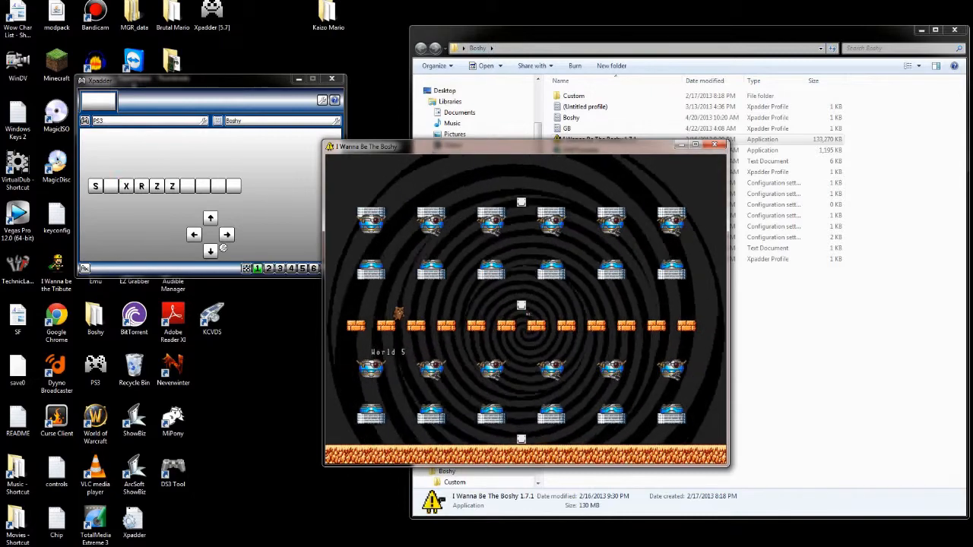
{"action": "left_click", "coordinate": [226, 235]}
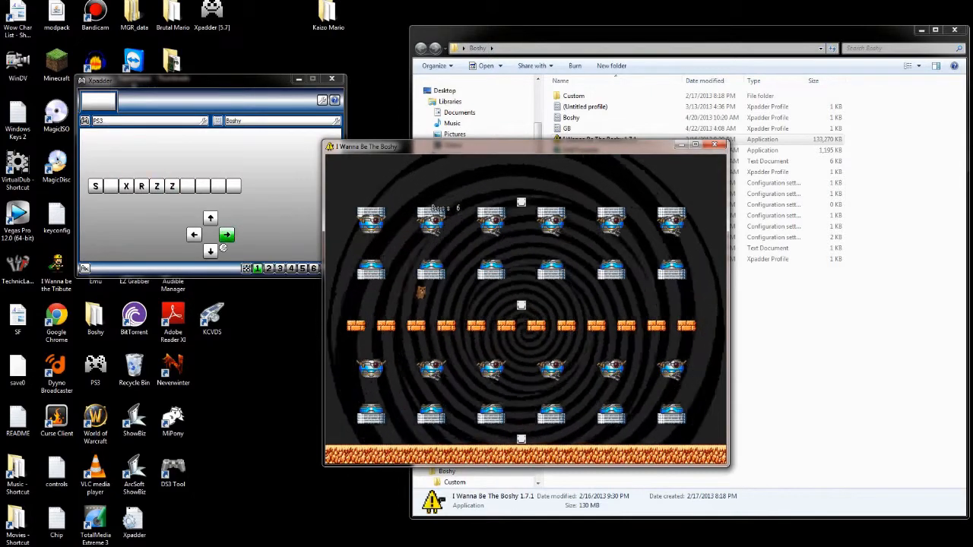